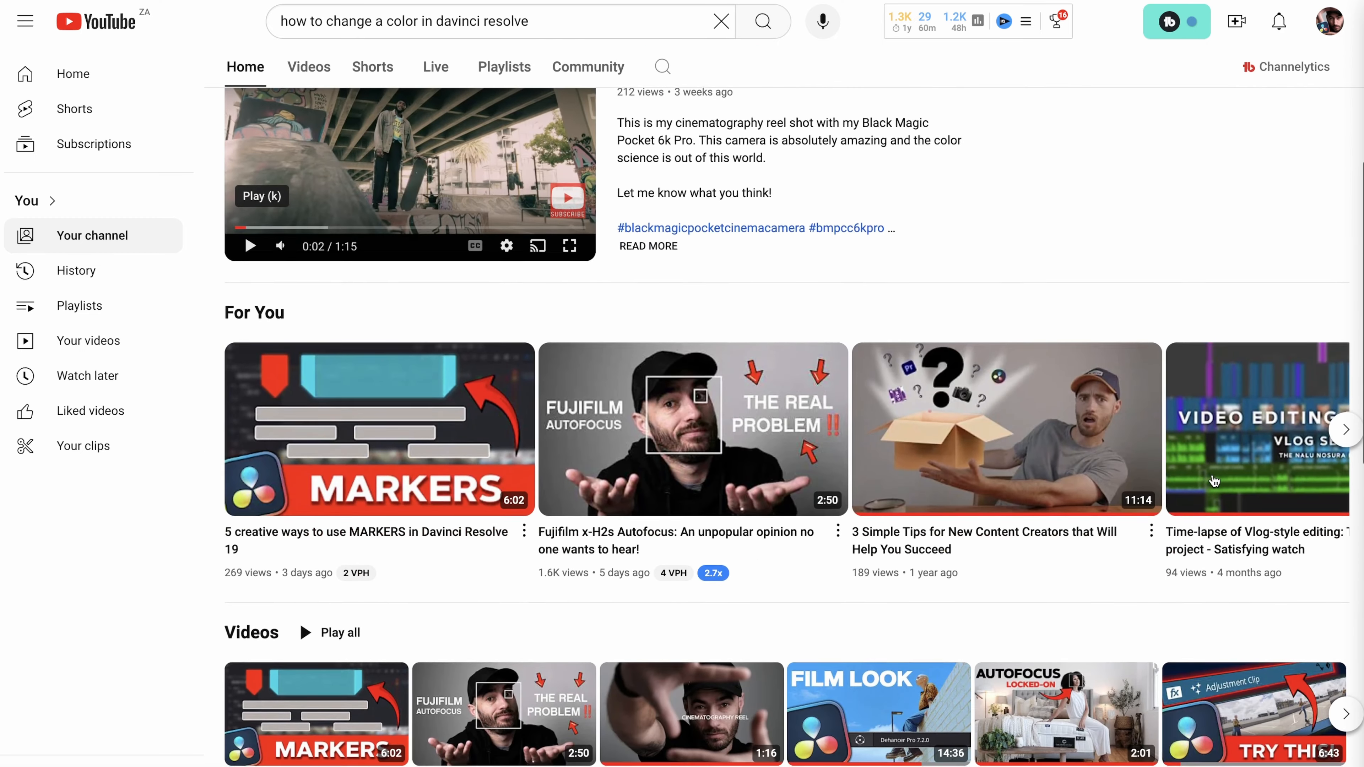
Switch to the Color page to begin grading the flower clip.
scroll(down, 3)
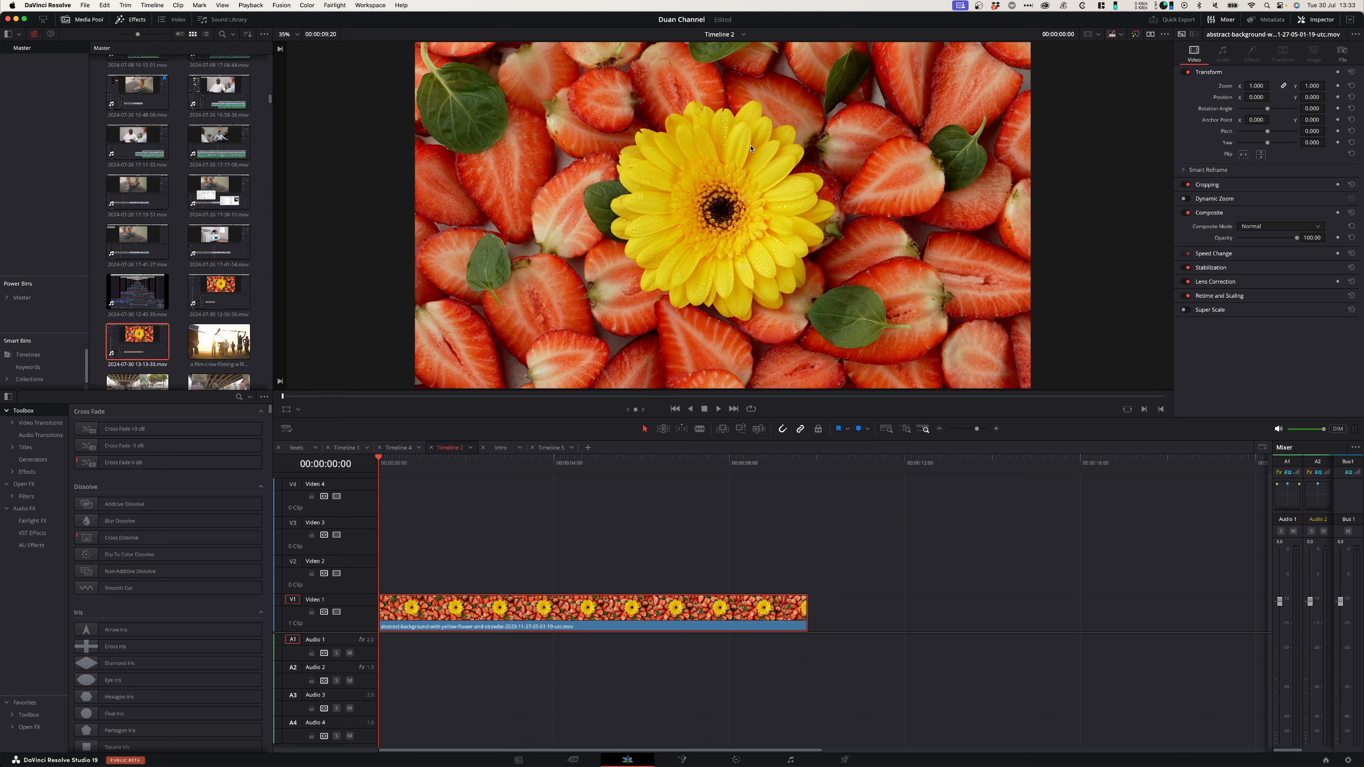
mouse_move(755, 169)
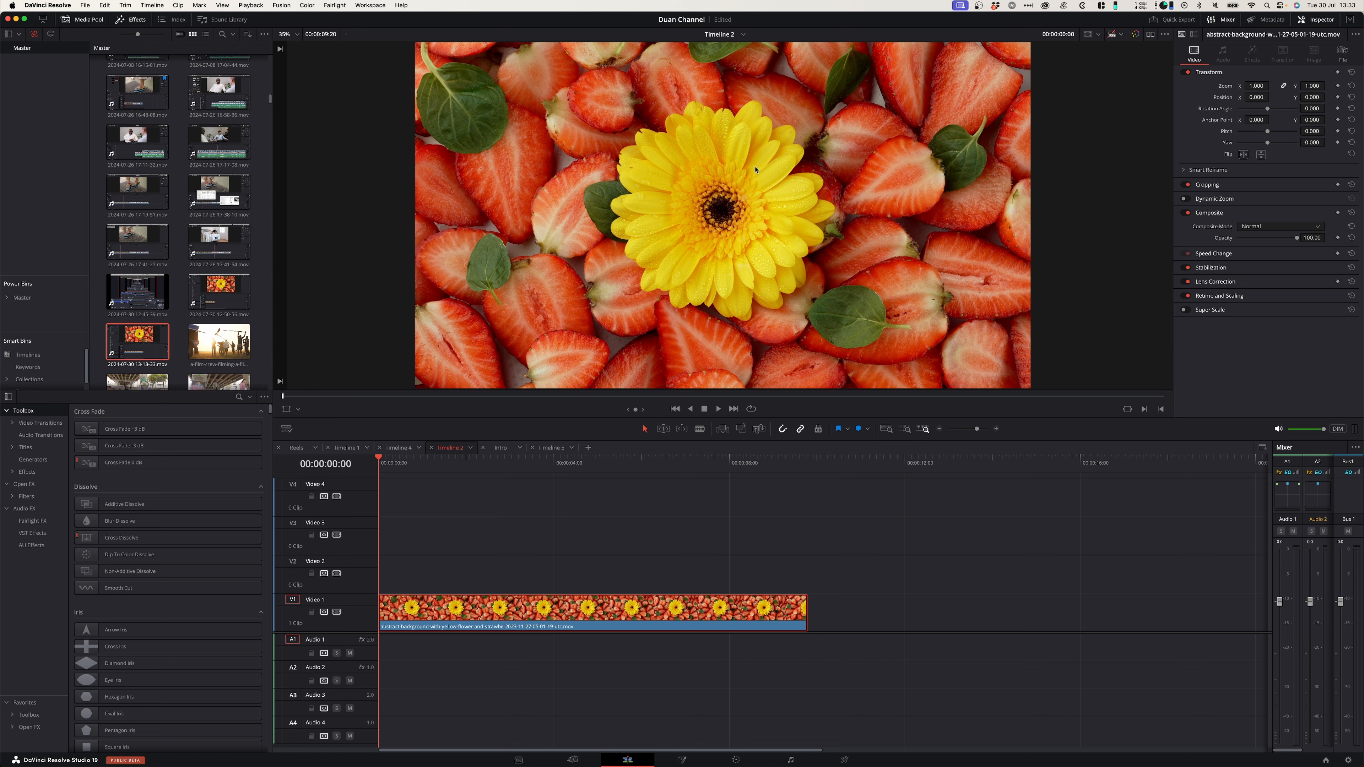
mouse_move(755, 259)
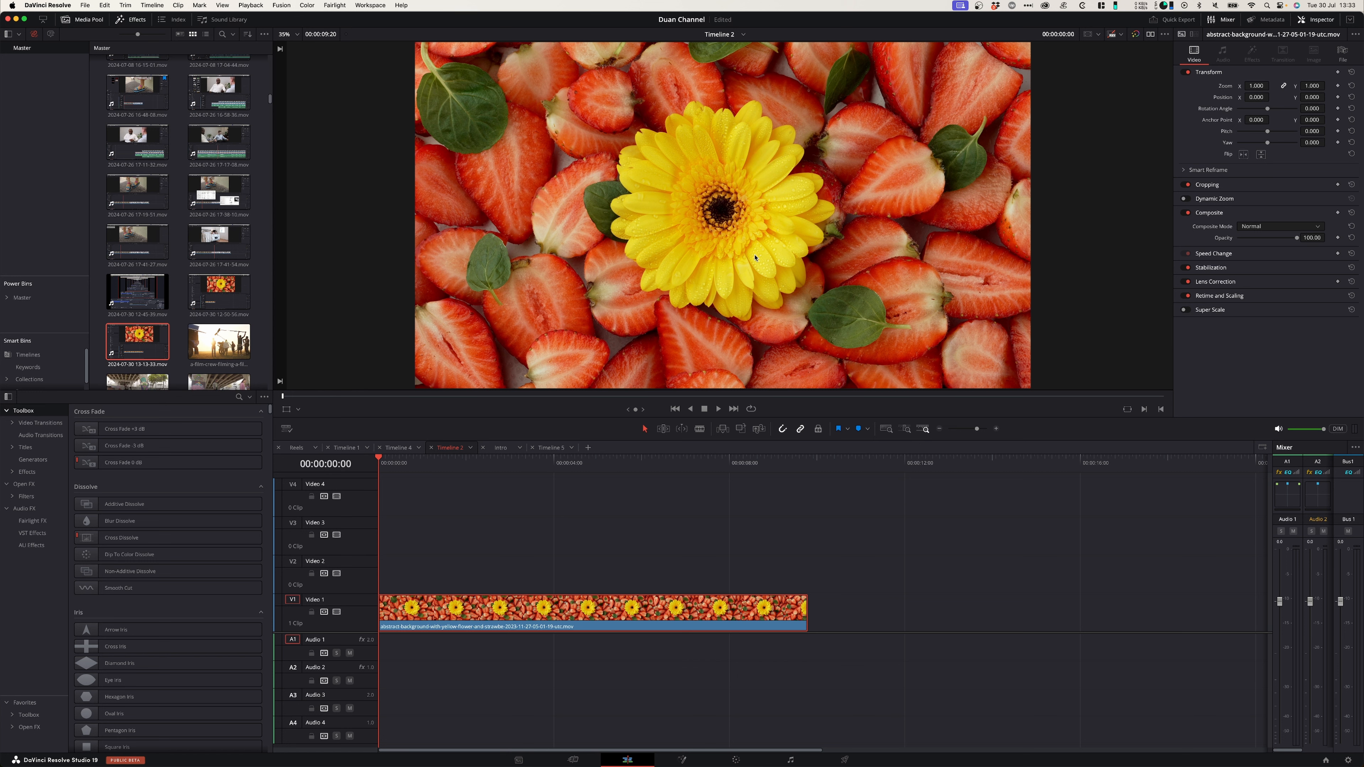
mouse_move(633, 145)
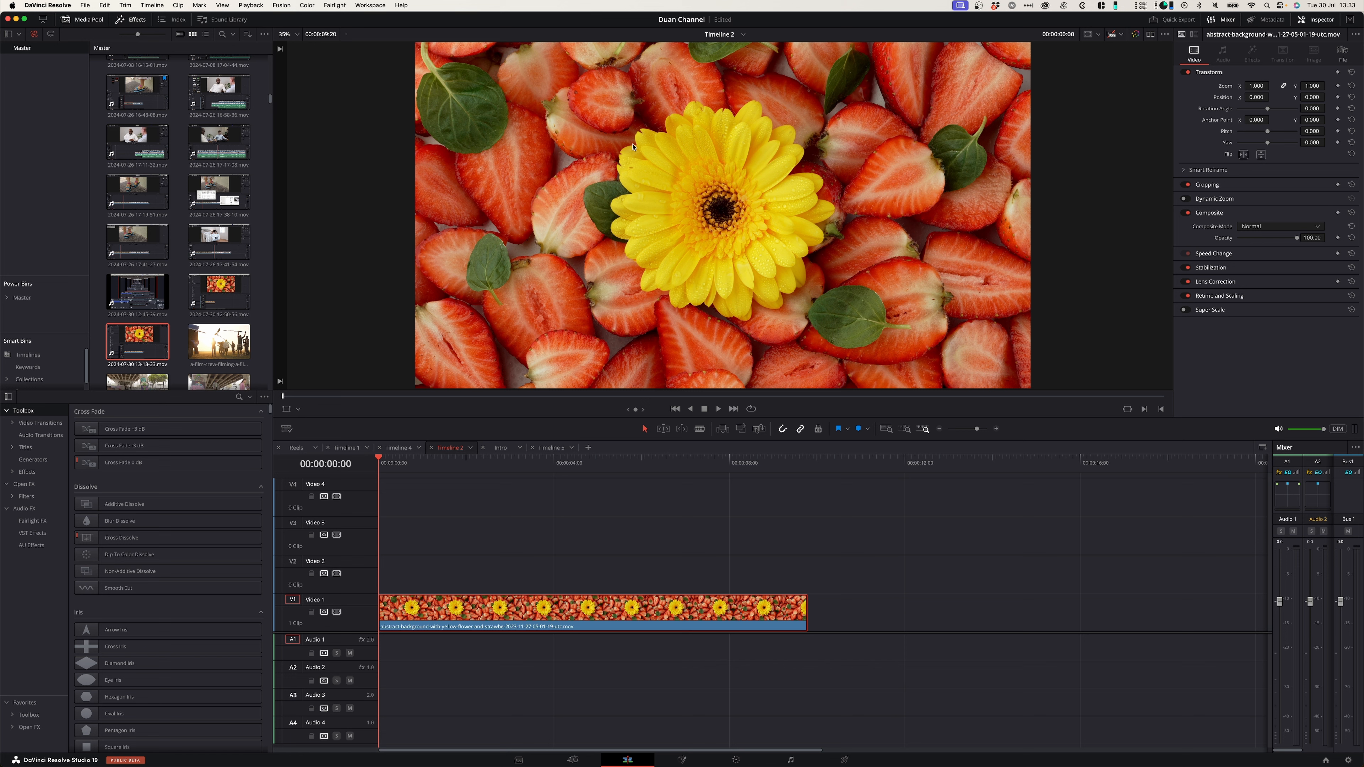
mouse_move(847, 87)
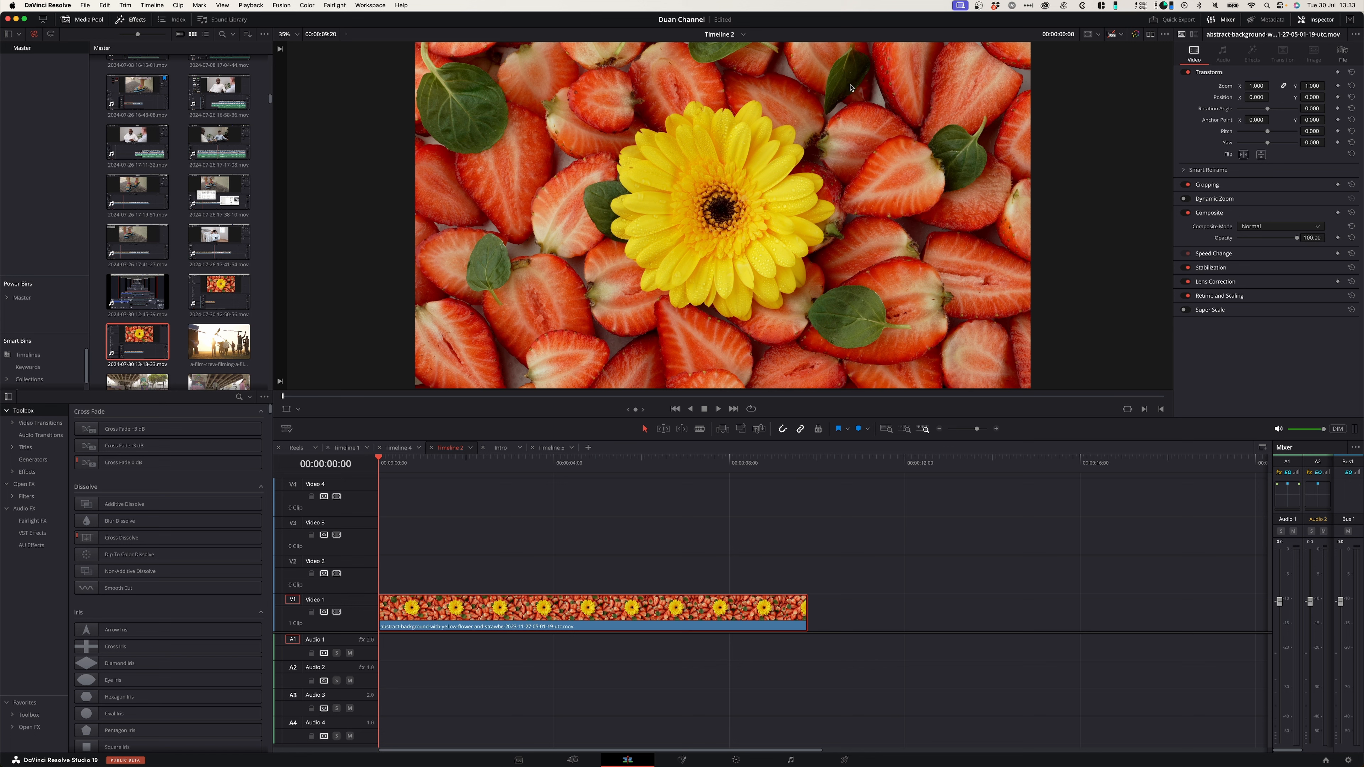
mouse_move(749, 120)
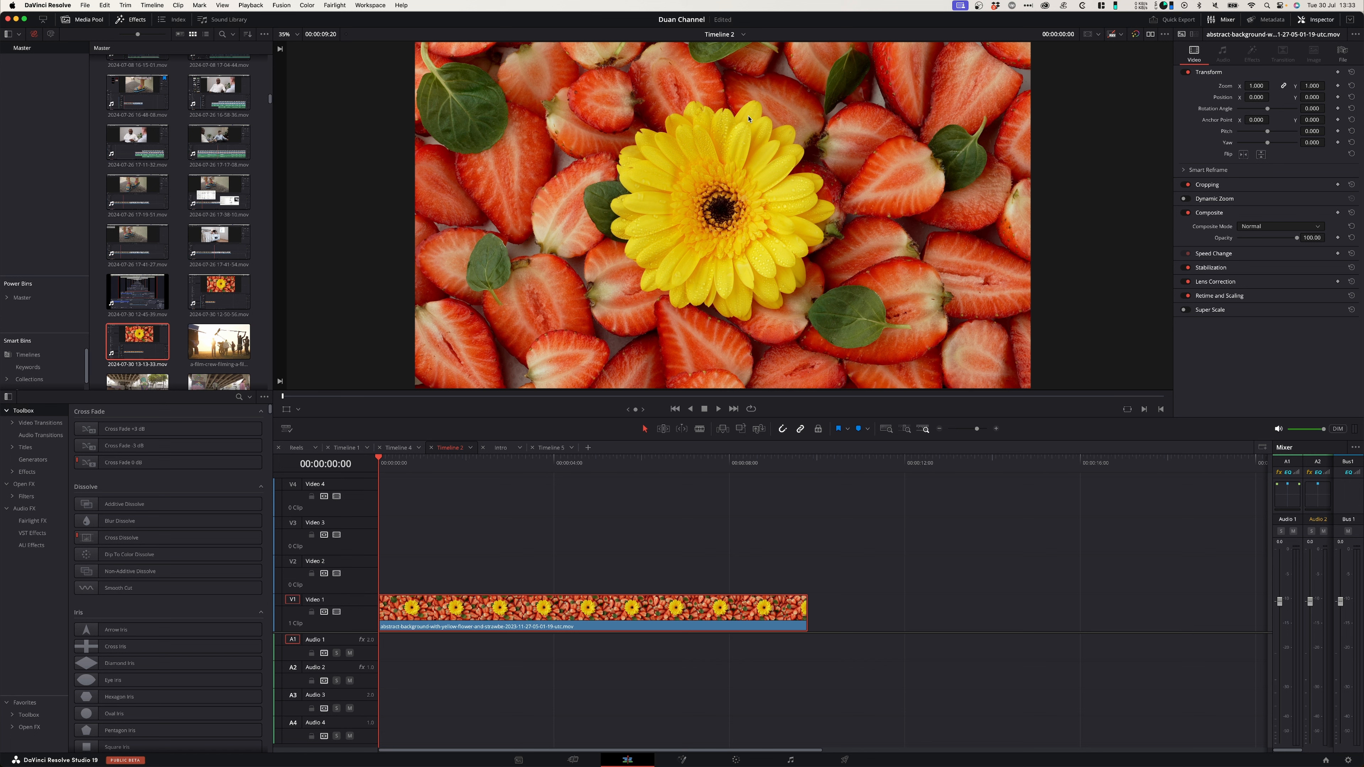
mouse_move(616, 196)
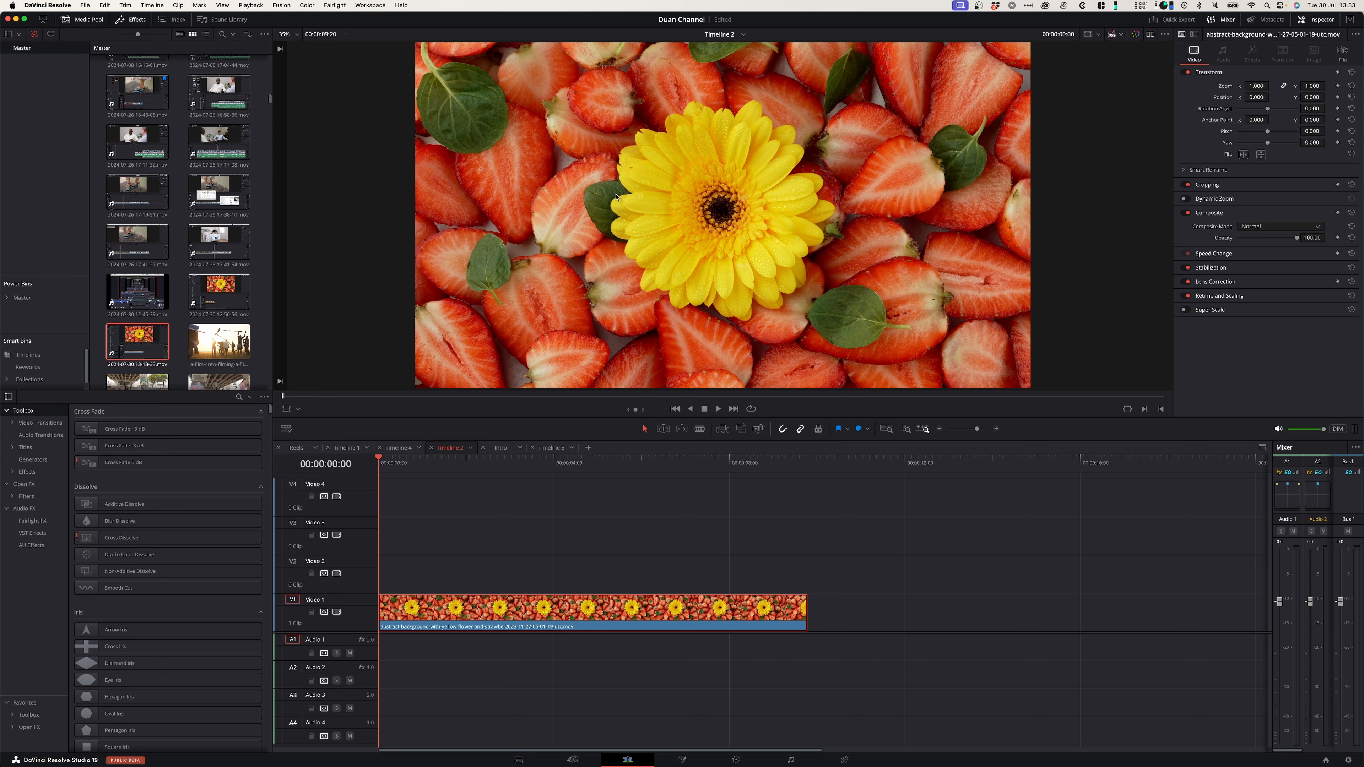
mouse_move(570, 196)
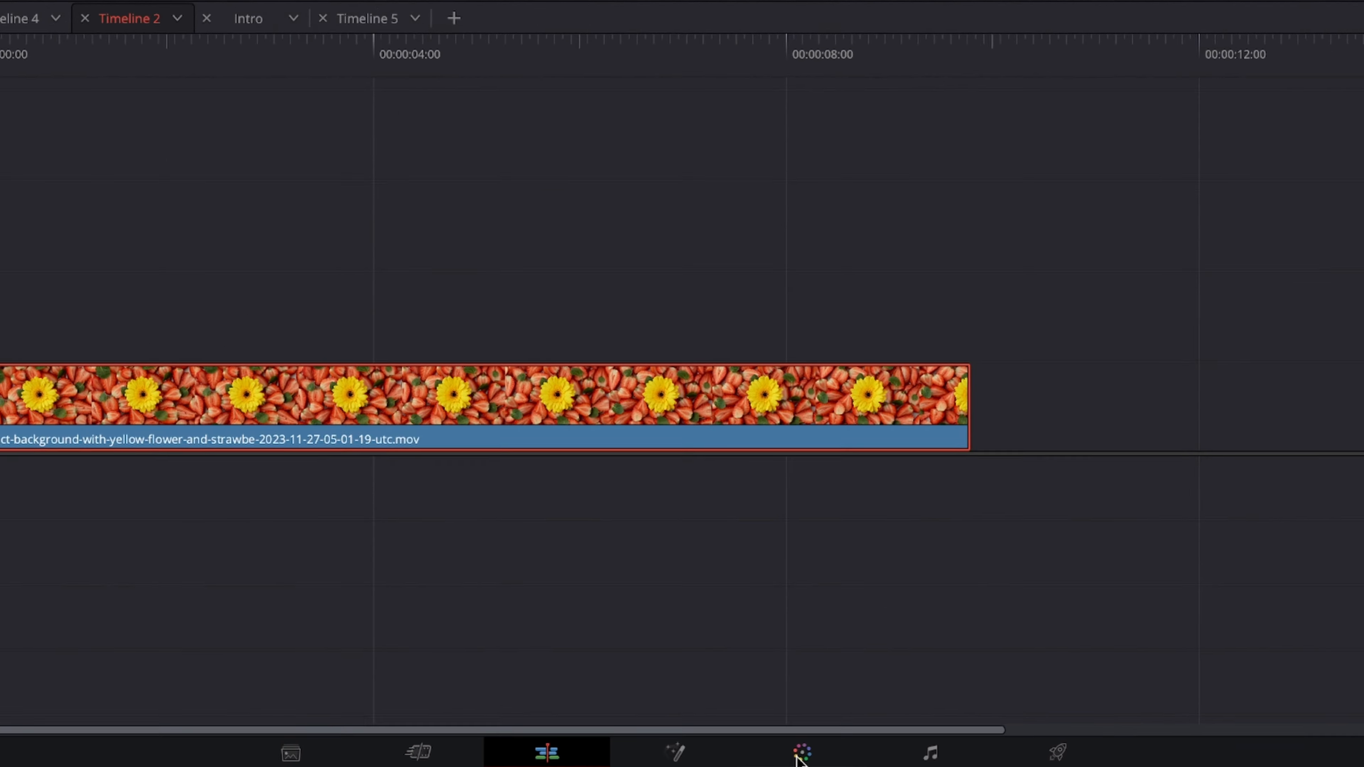
click(801, 752)
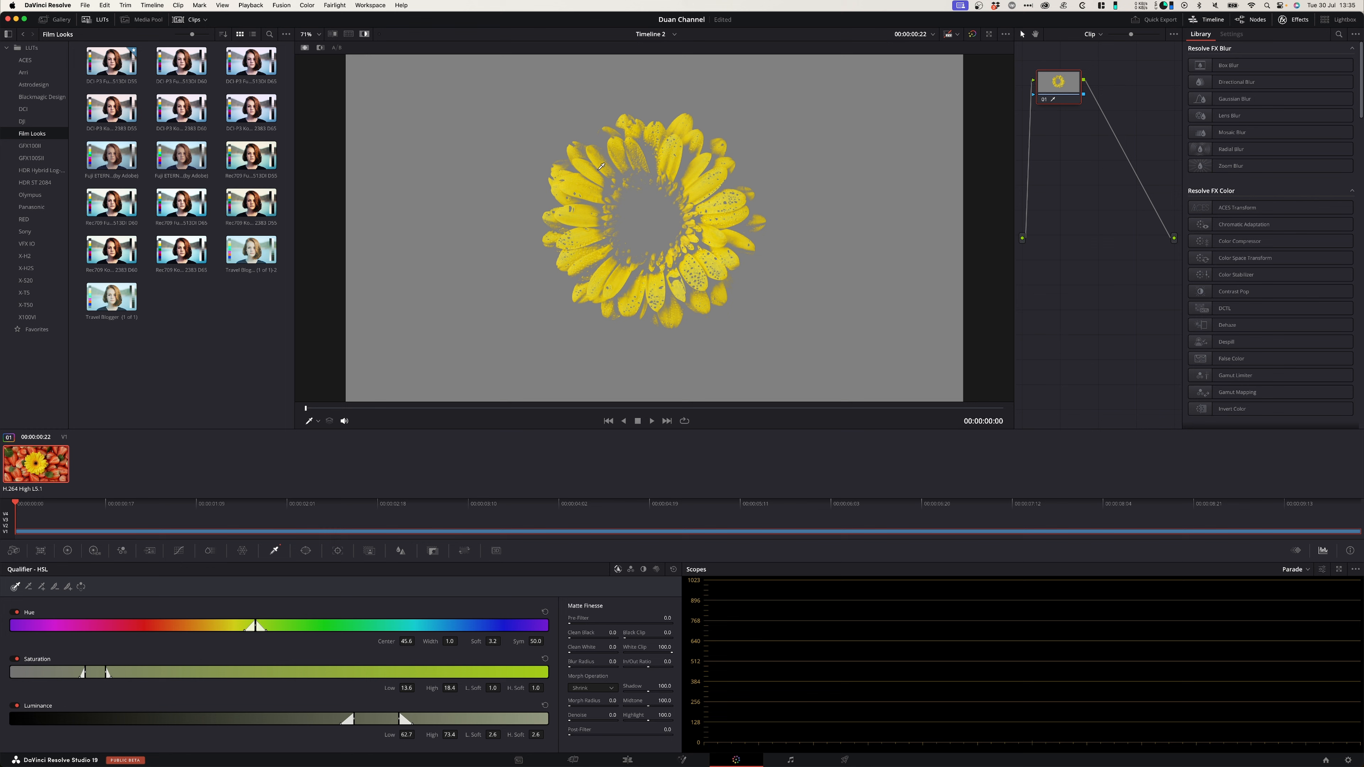
mouse_move(642, 139)
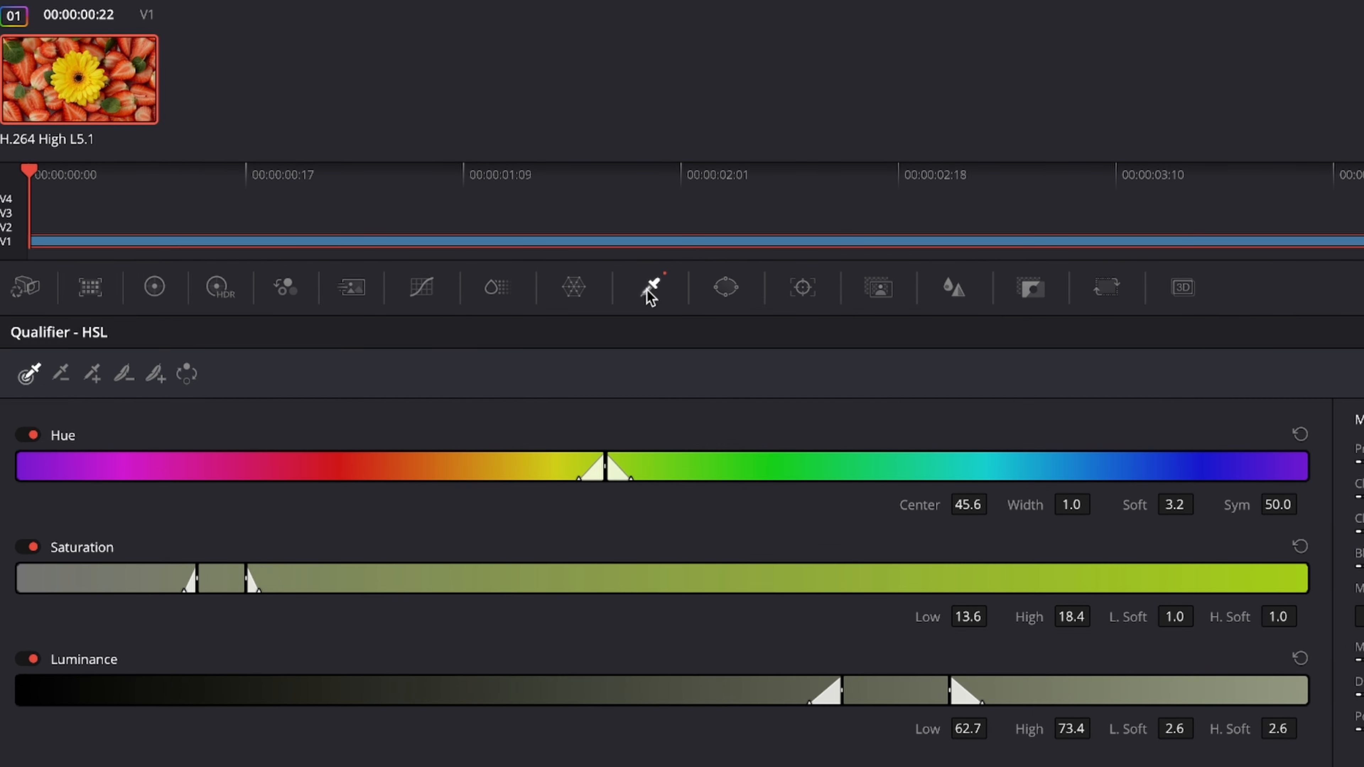
mouse_move(94, 373)
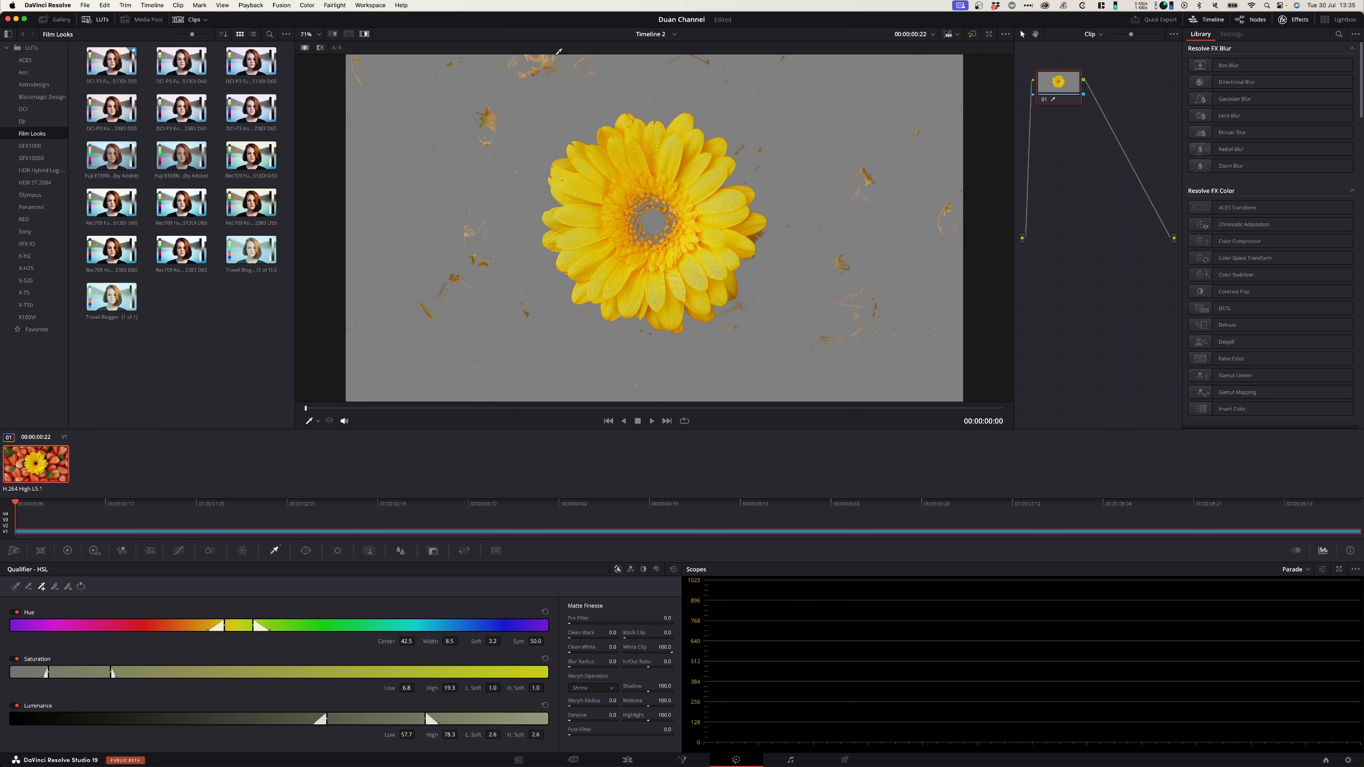
mouse_move(477, 205)
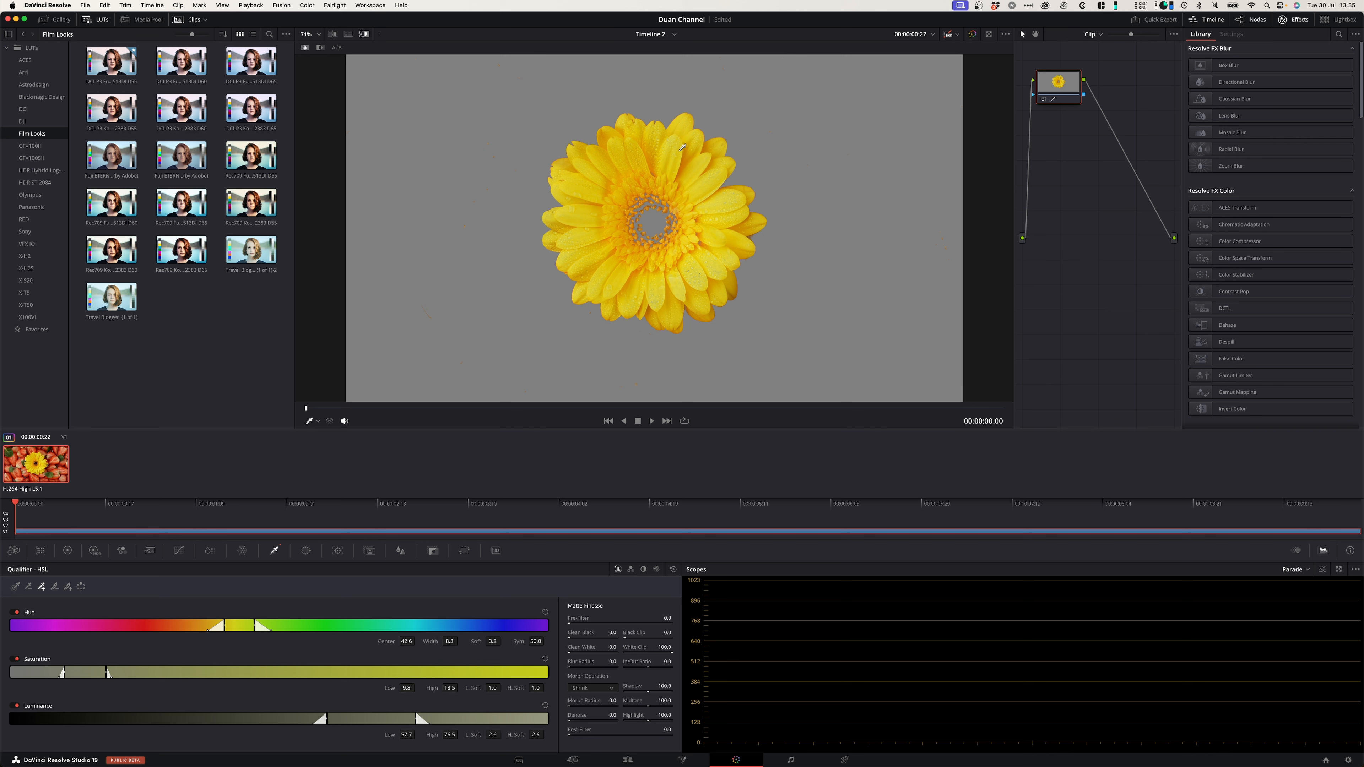
mouse_move(696, 160)
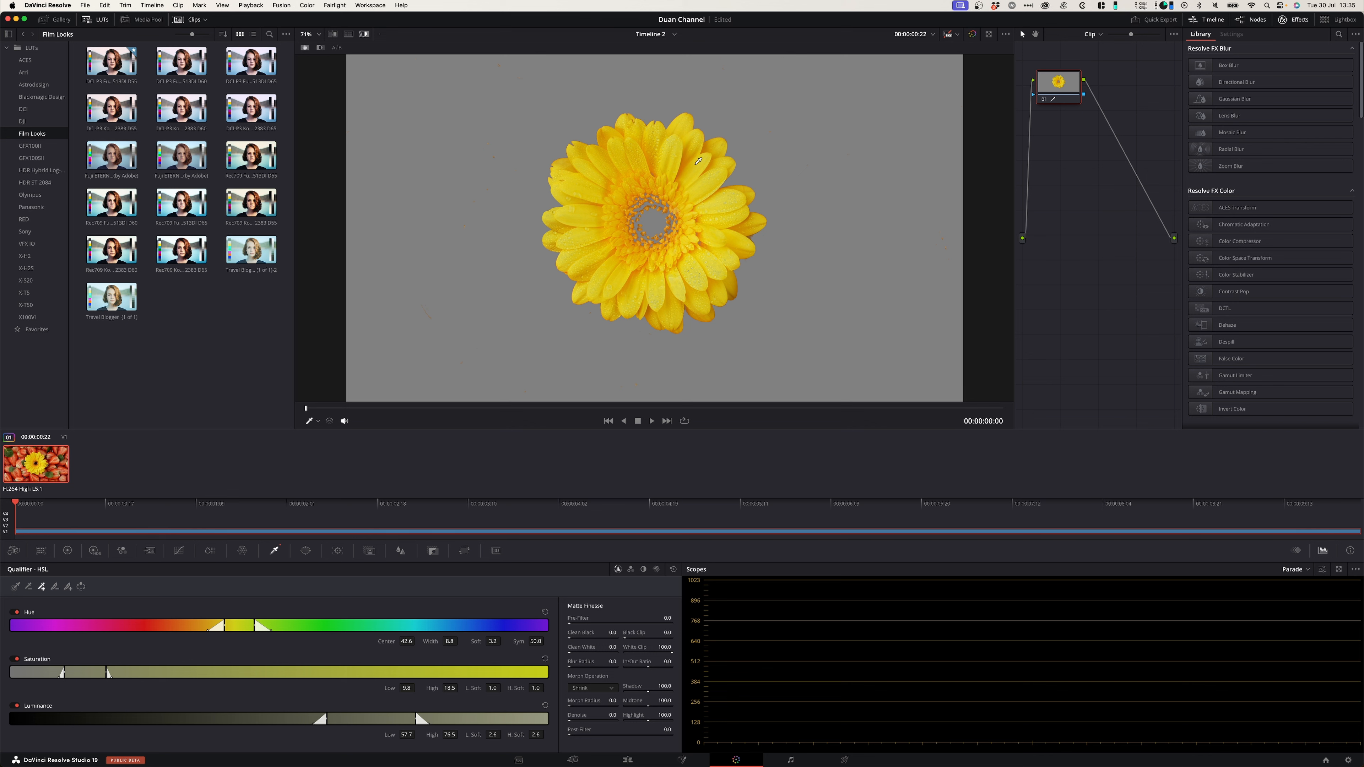
mouse_move(677, 147)
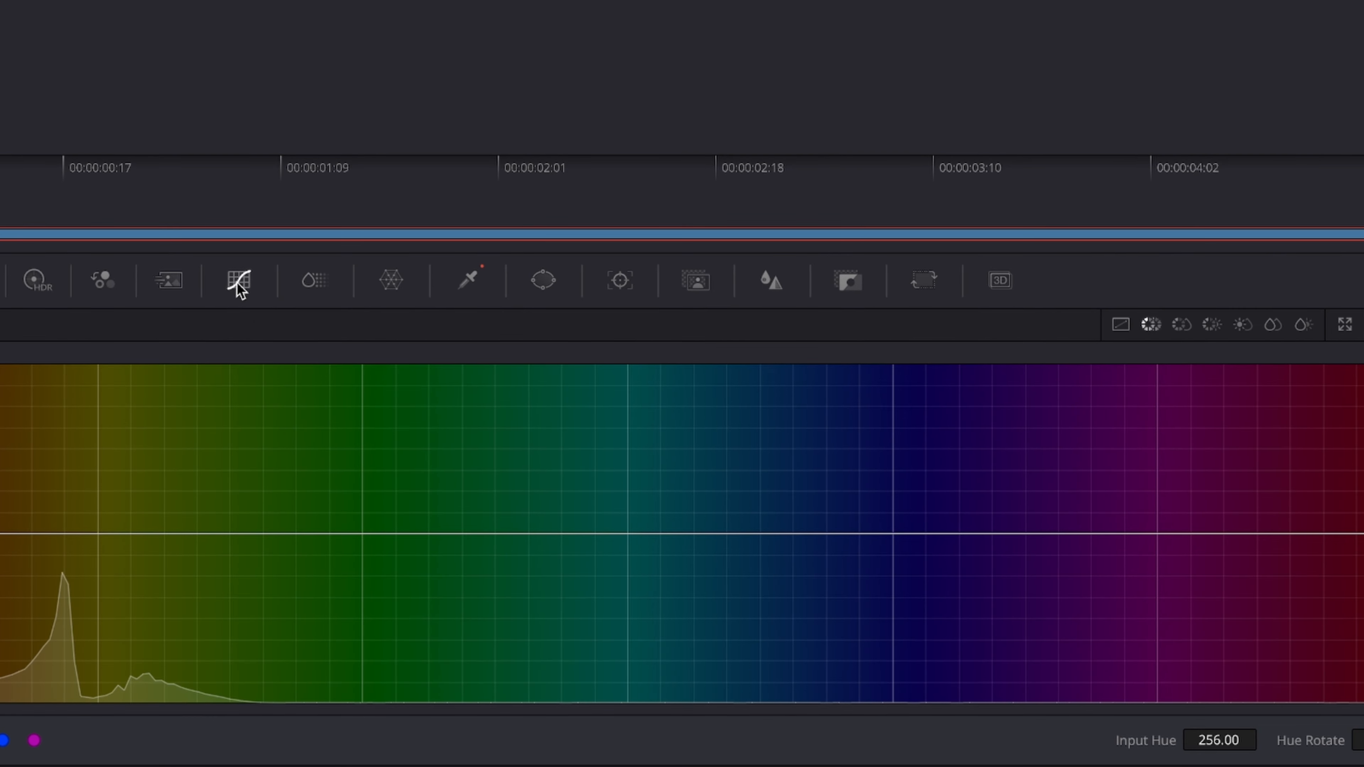
mouse_move(703, 310)
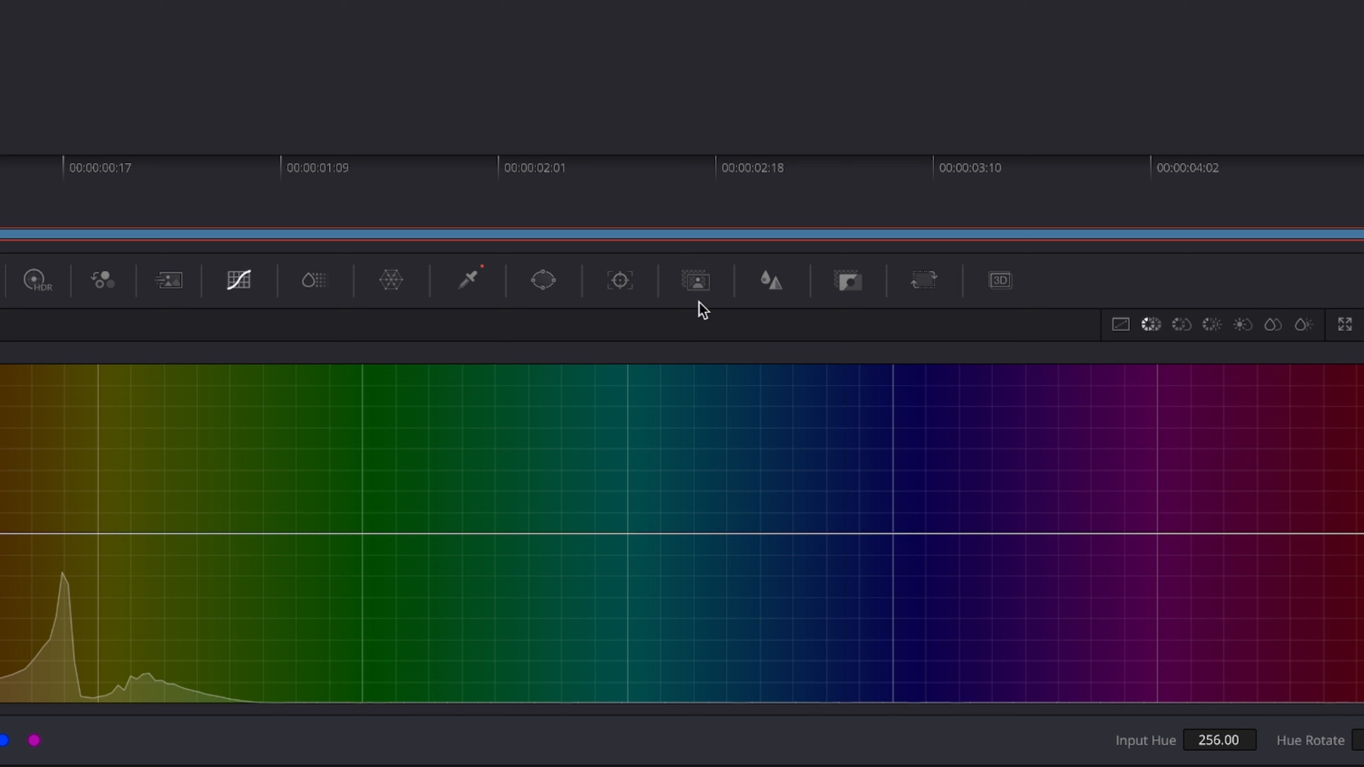
mouse_move(1284, 335)
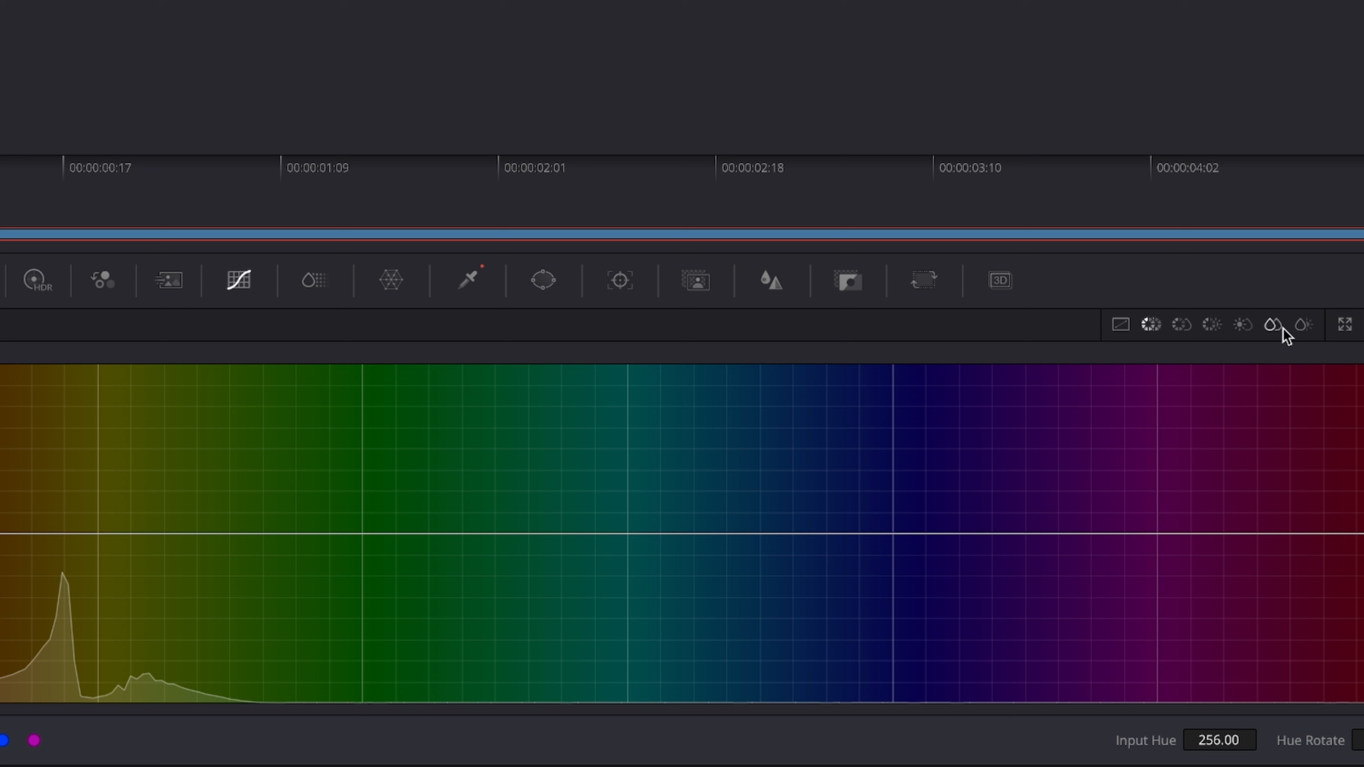
mouse_move(1158, 335)
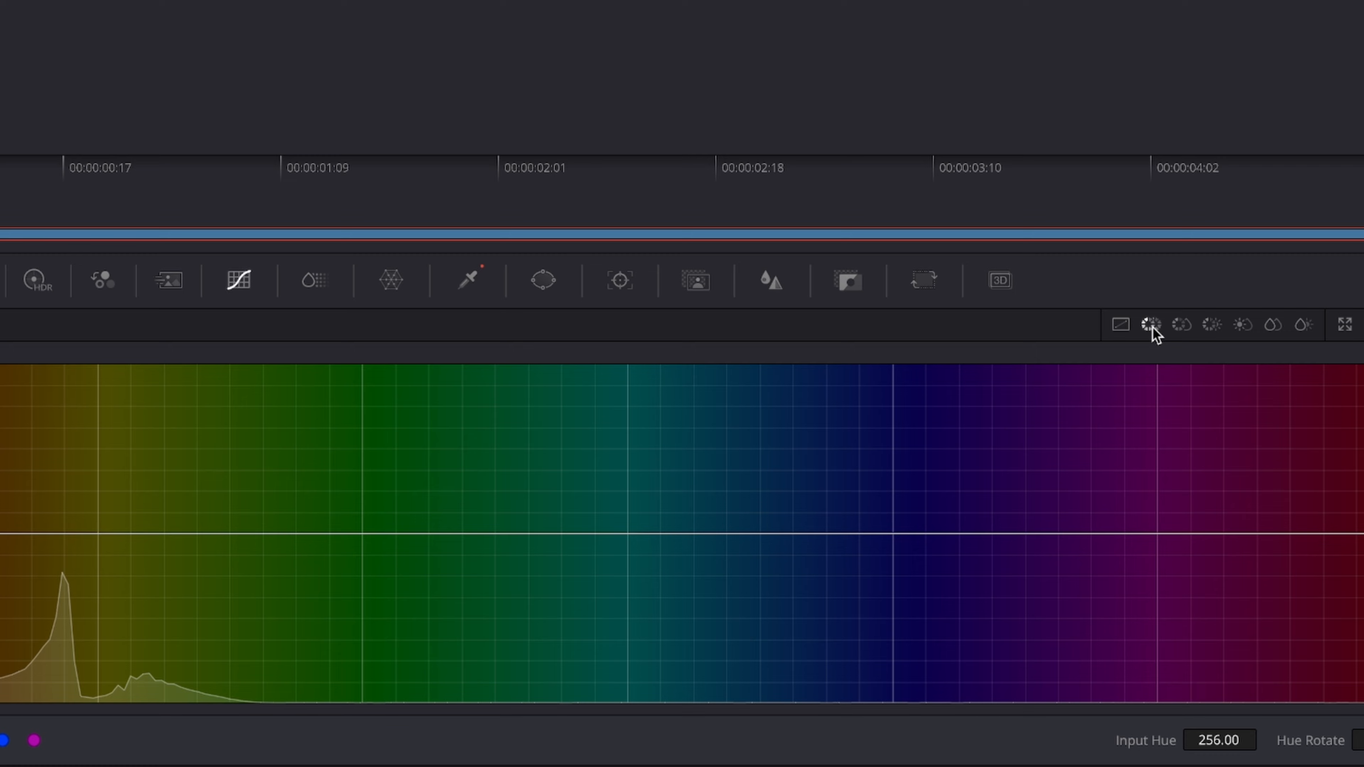
mouse_move(718, 517)
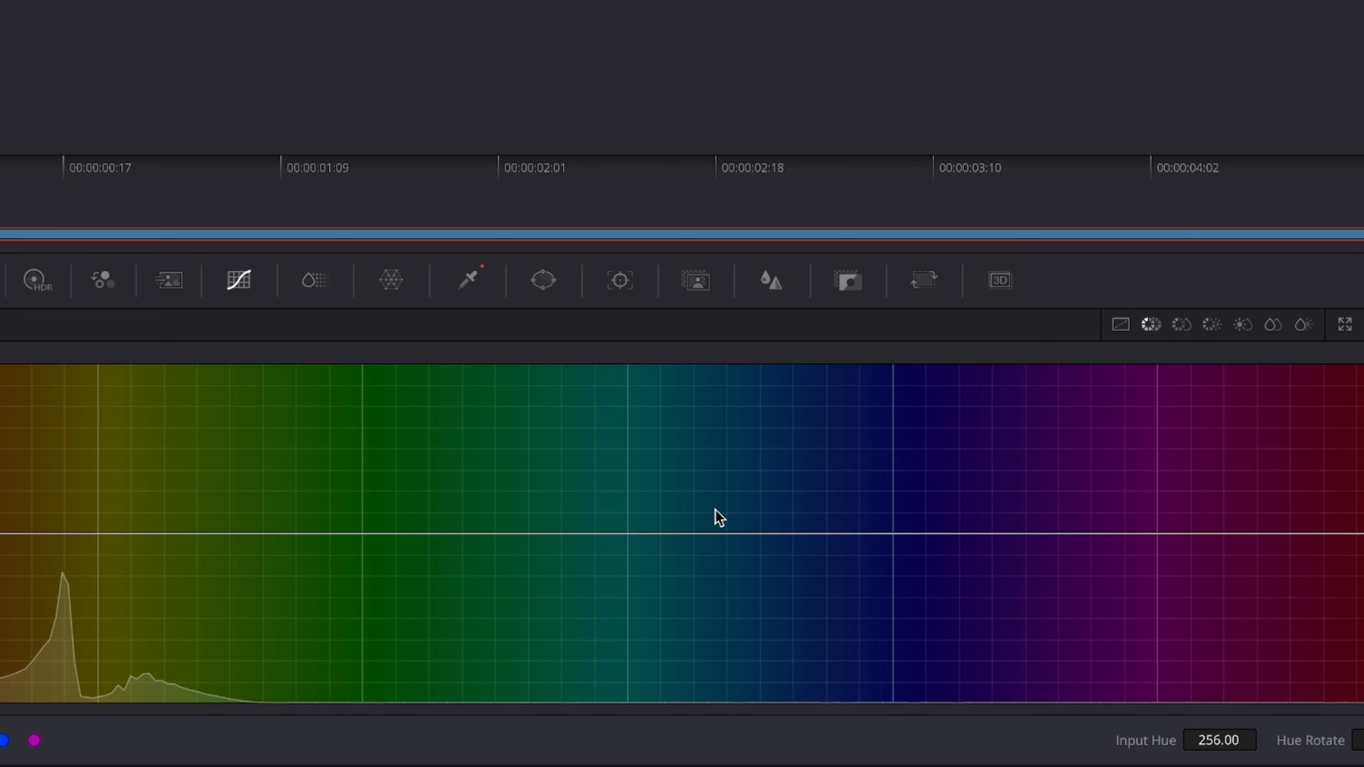